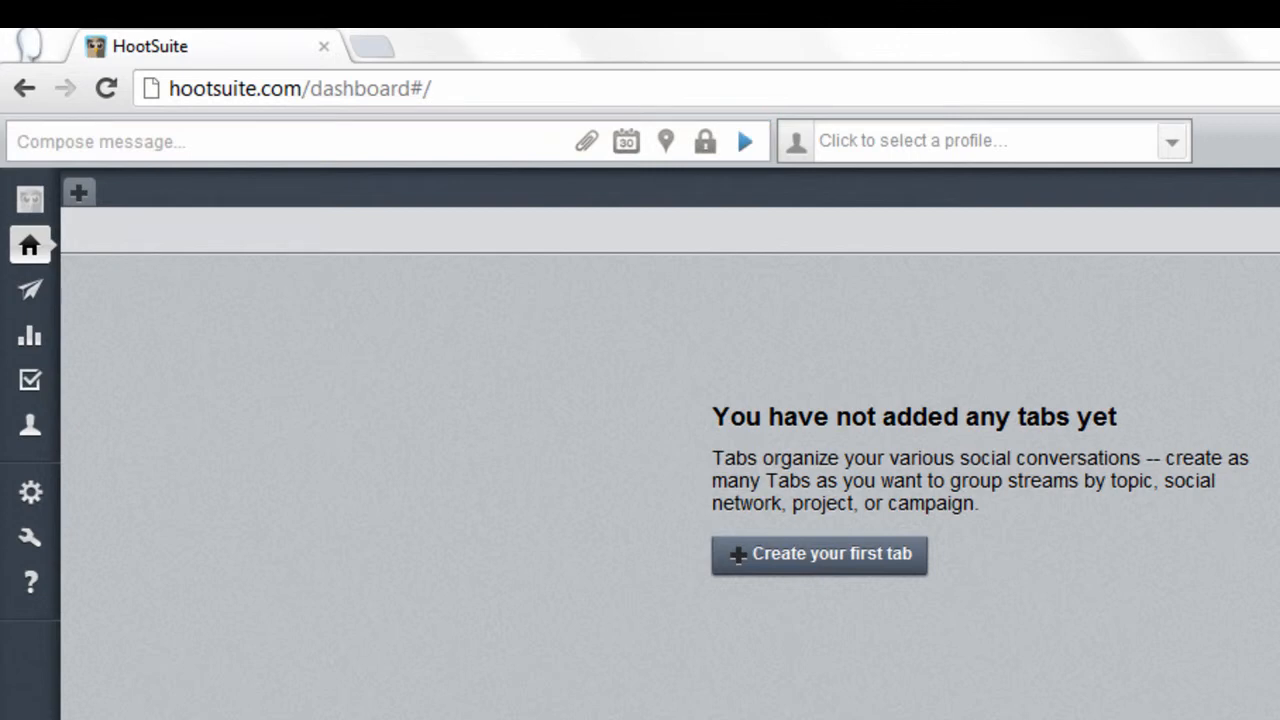
mouse_move(745, 141)
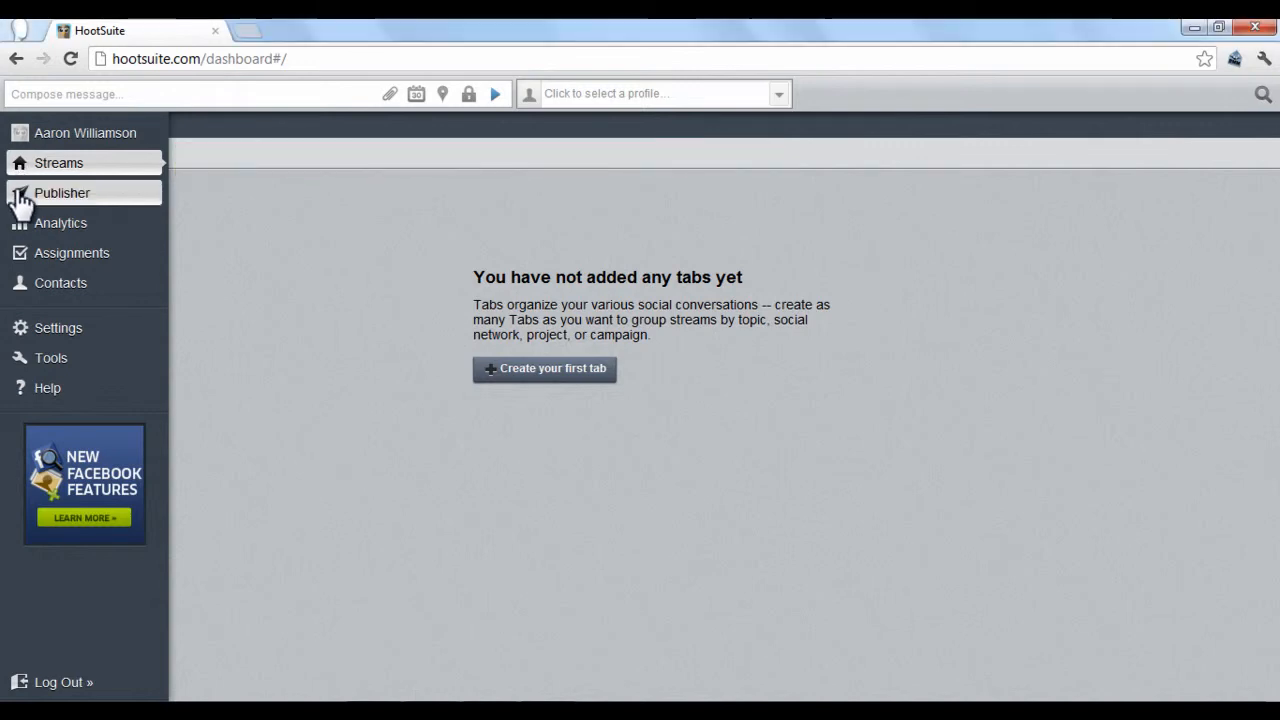
- Visit Publisher, check the empty All Reports list under Analytics, then go to Assignments
click(62, 192)
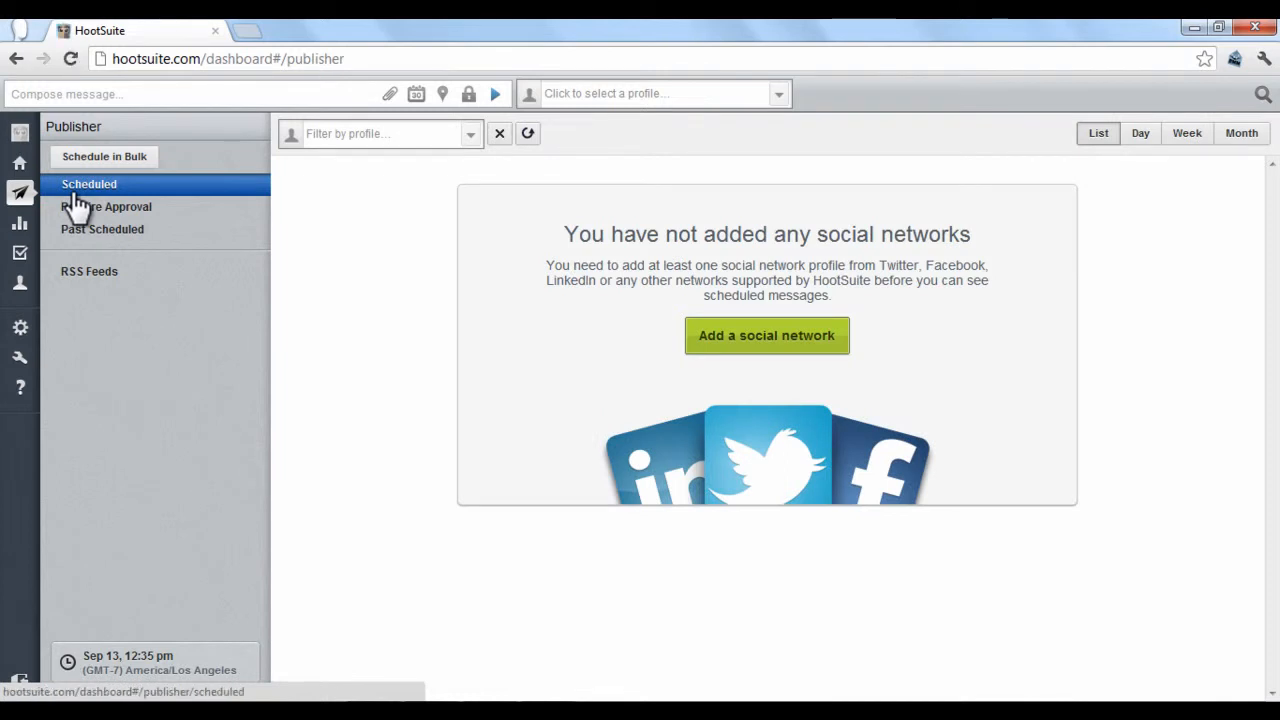
click(20, 222)
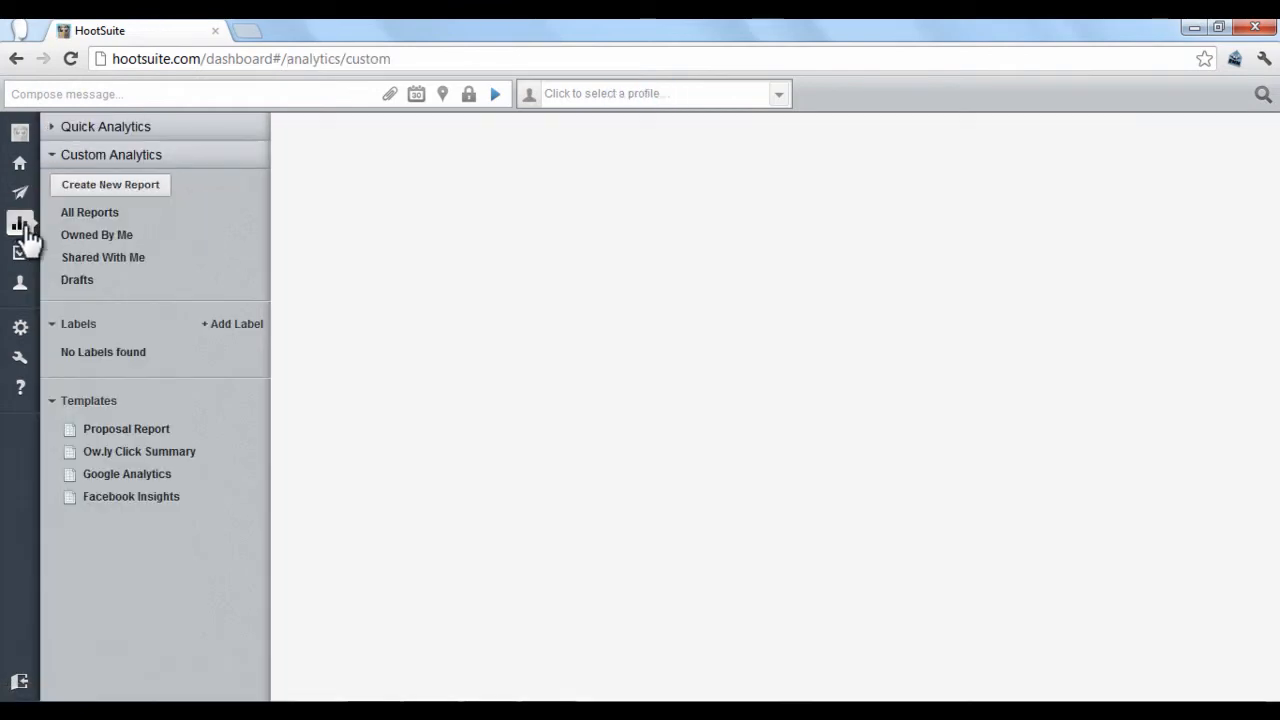
click(90, 212)
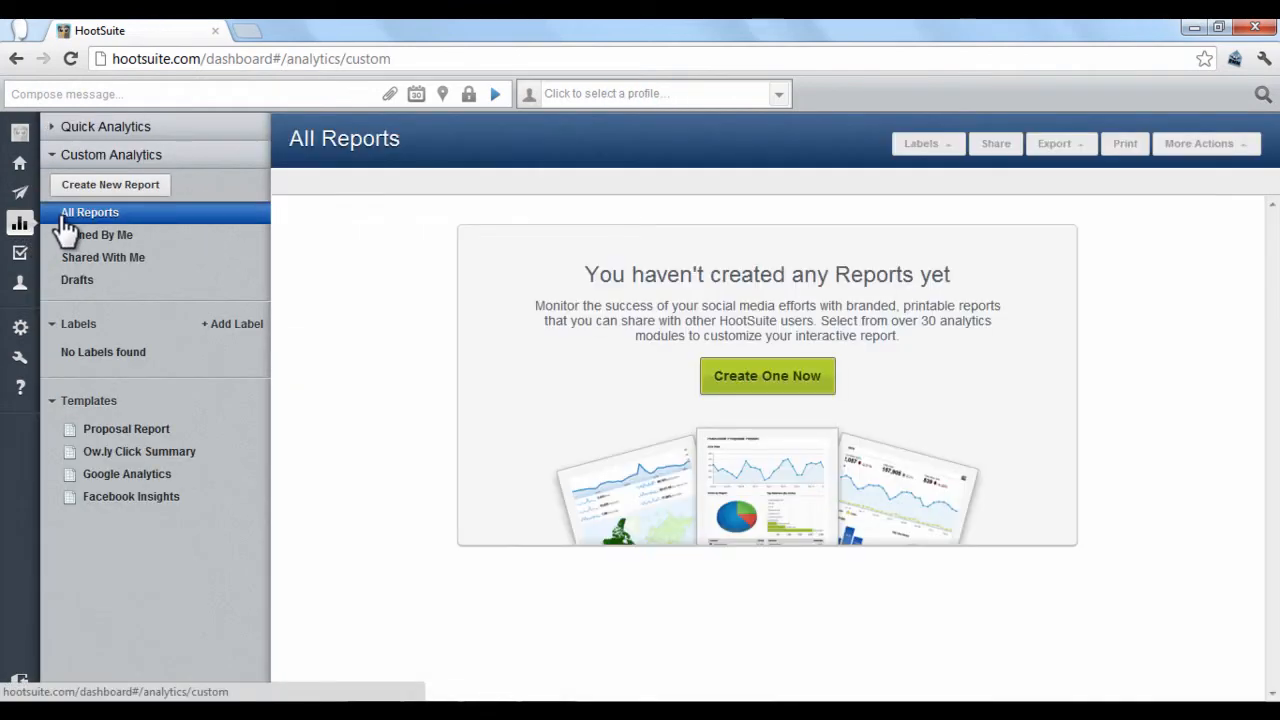
mouse_move(45, 230)
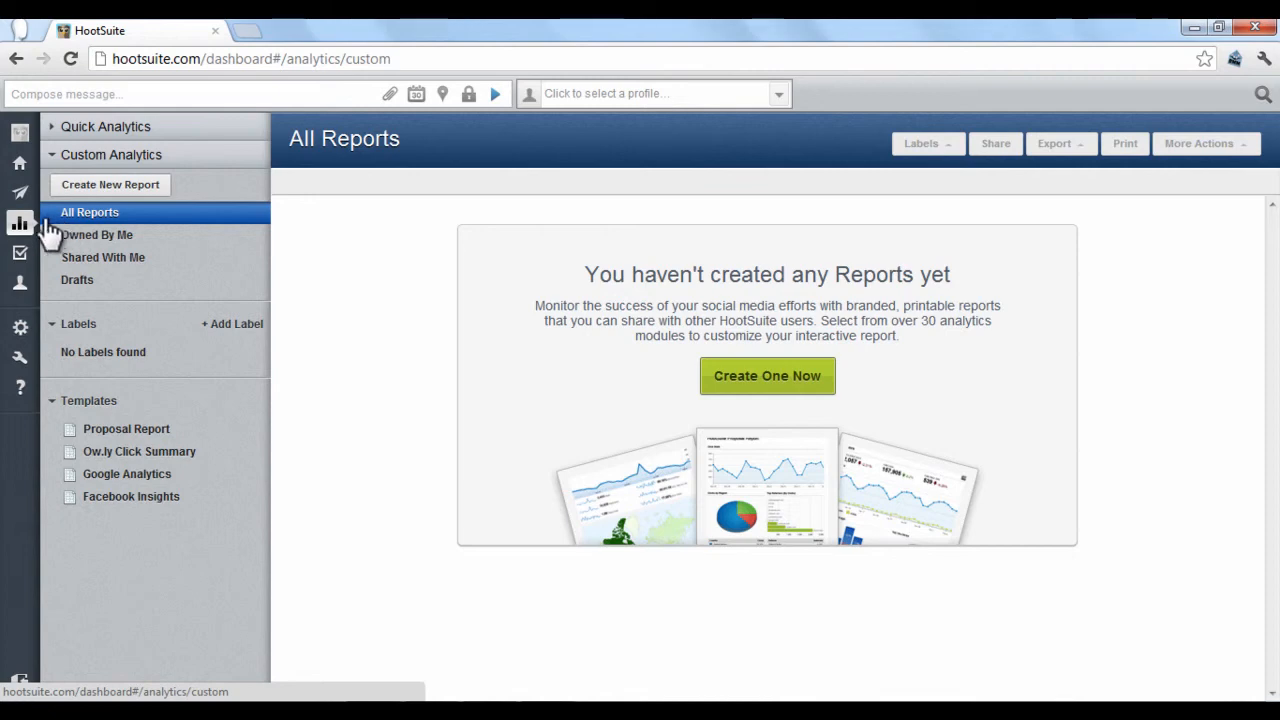
click(20, 252)
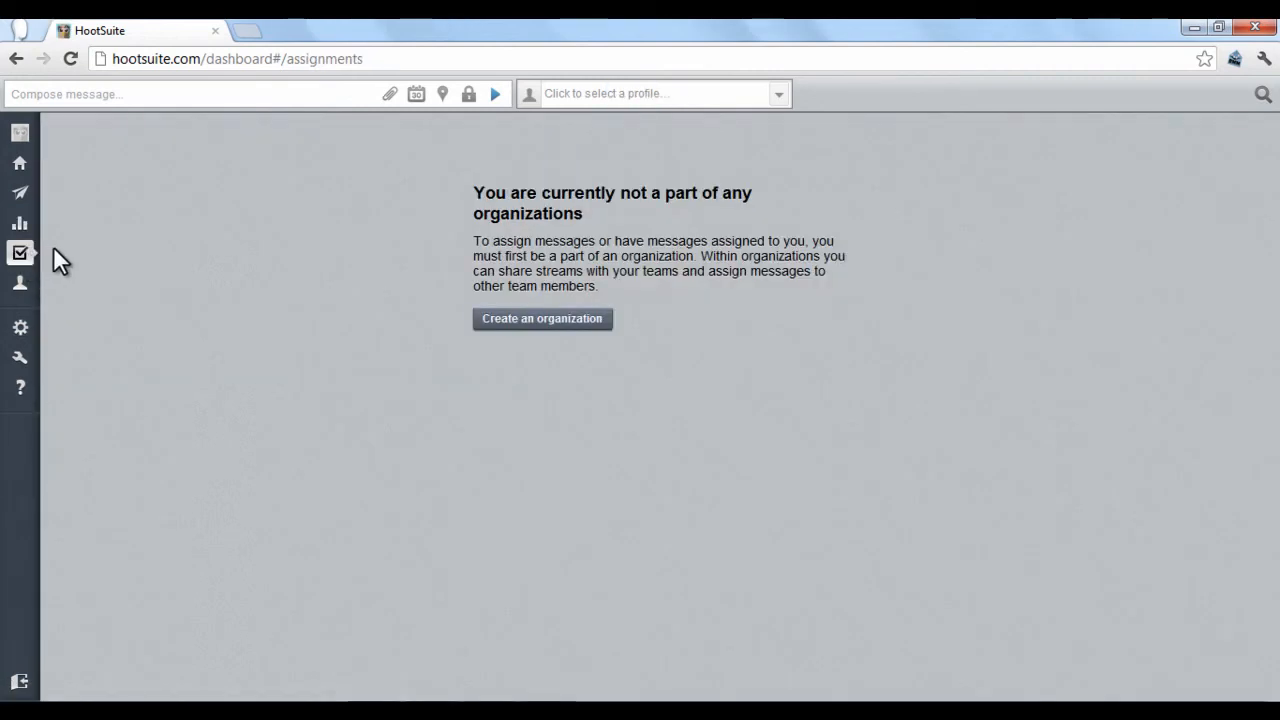
mouse_move(67, 303)
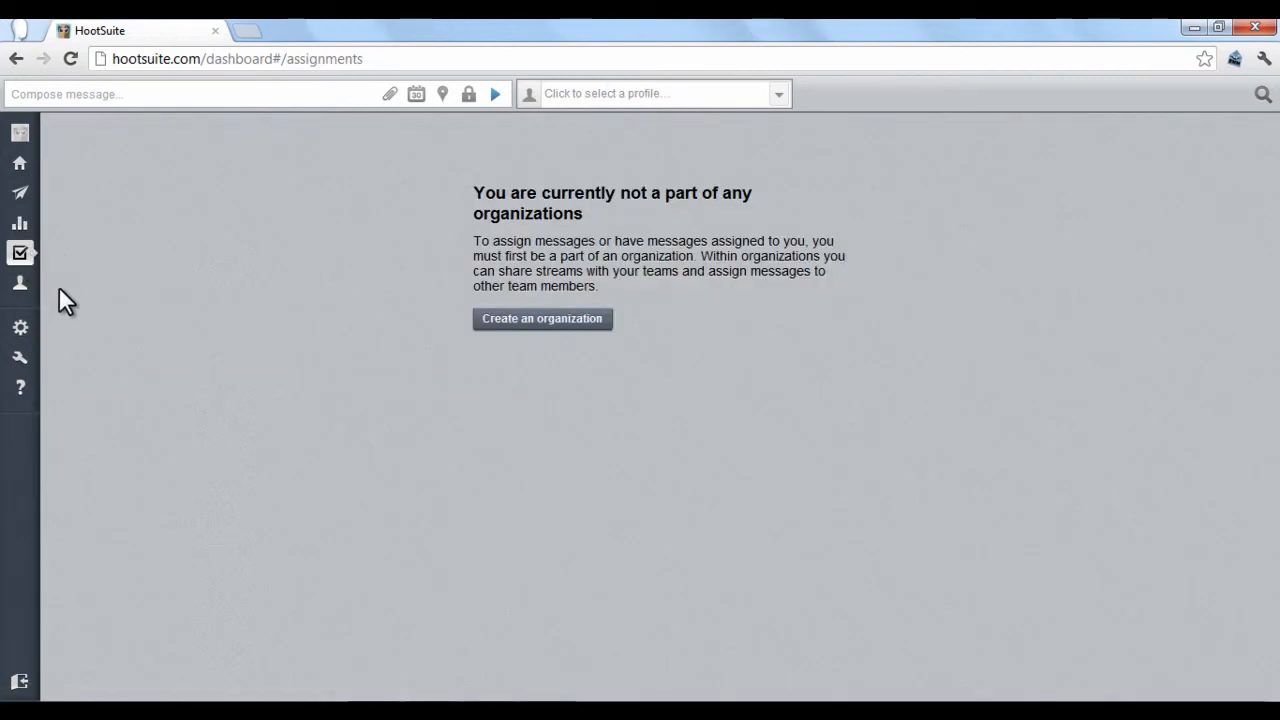
- Open the Settings menu showing Account, Preferences, Archives, RSS/Atom and Vanity URLs
click(58, 327)
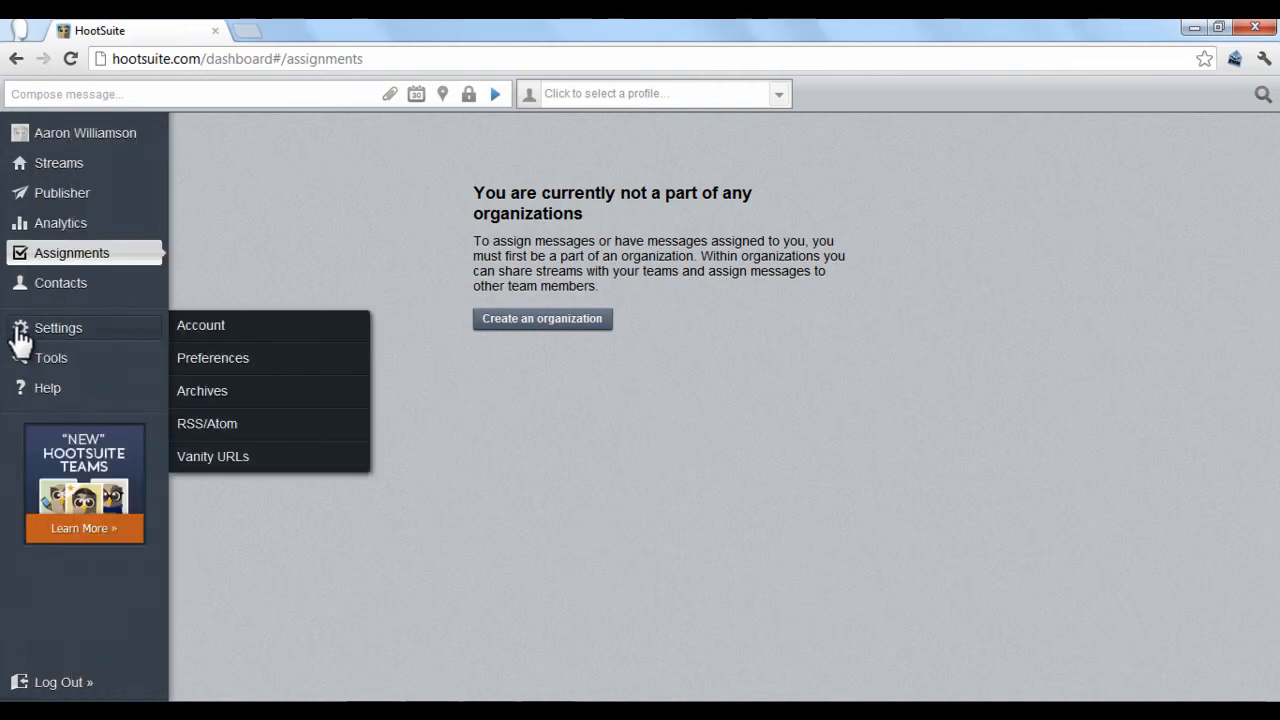